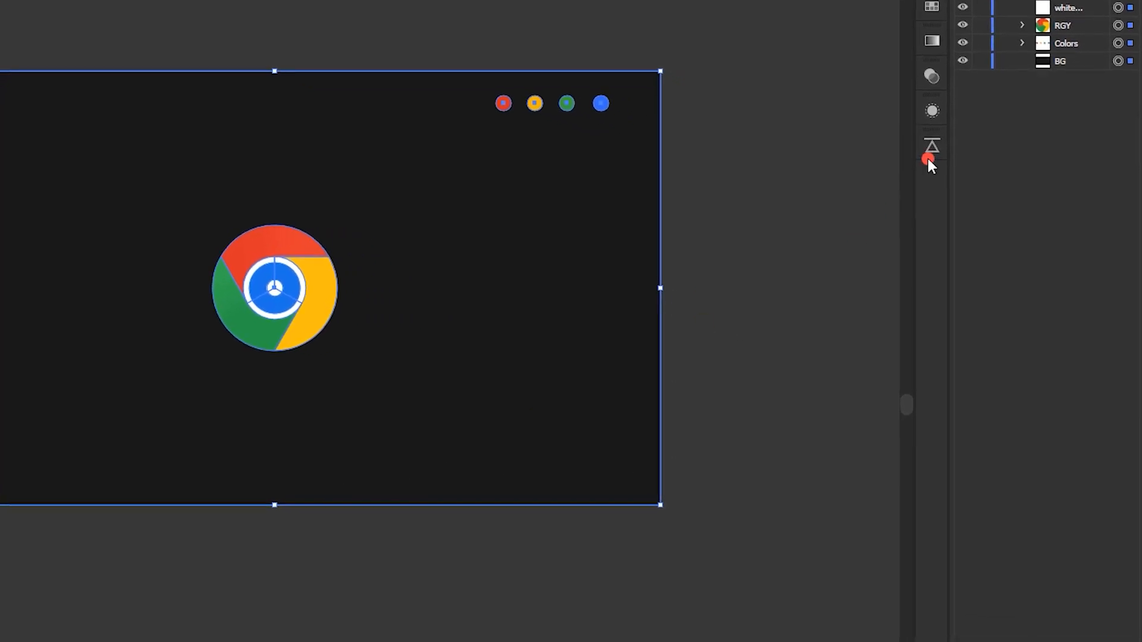
Import the saved Illustrator logo into After Effects as a layered composition
click(933, 145)
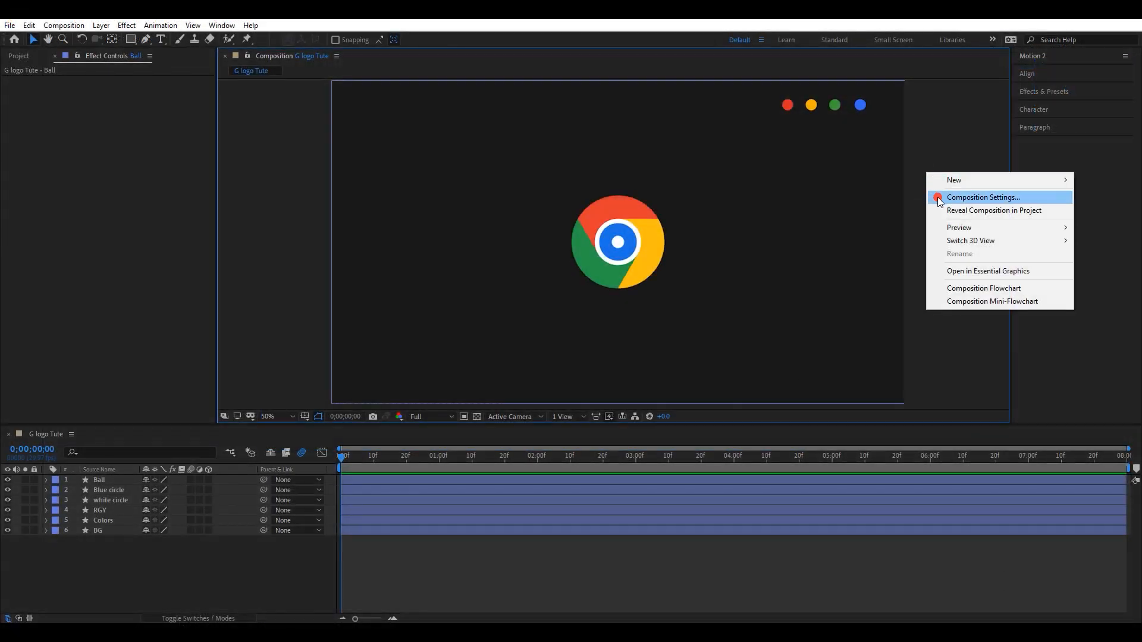
Confirm the composition settings at 1920×1080, 29.97 fps
click(984, 197)
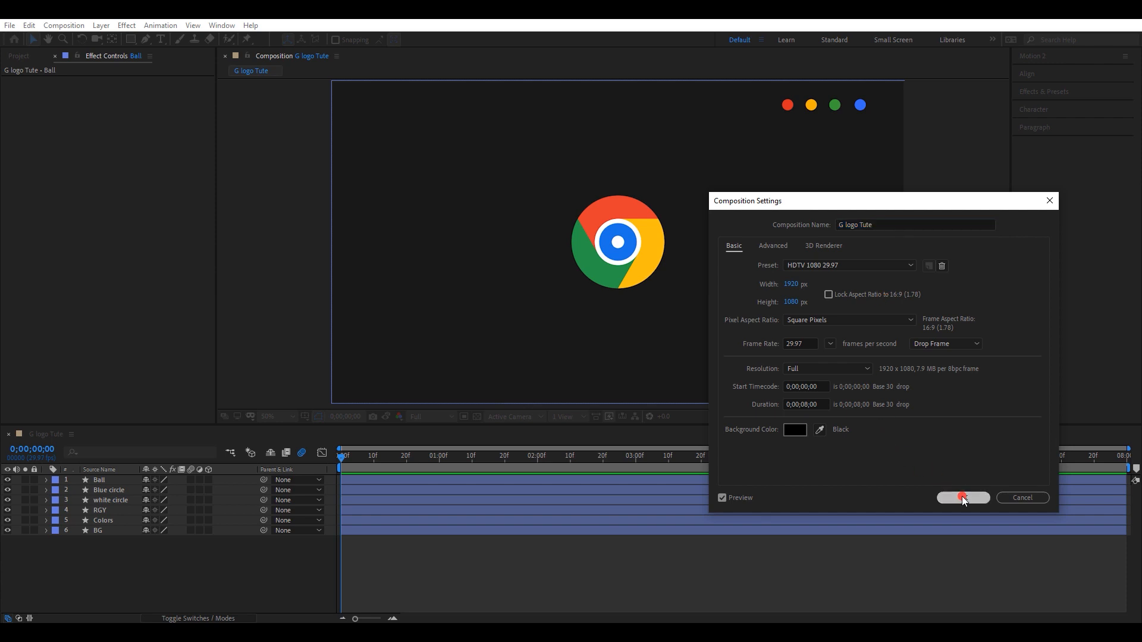
click(962, 497)
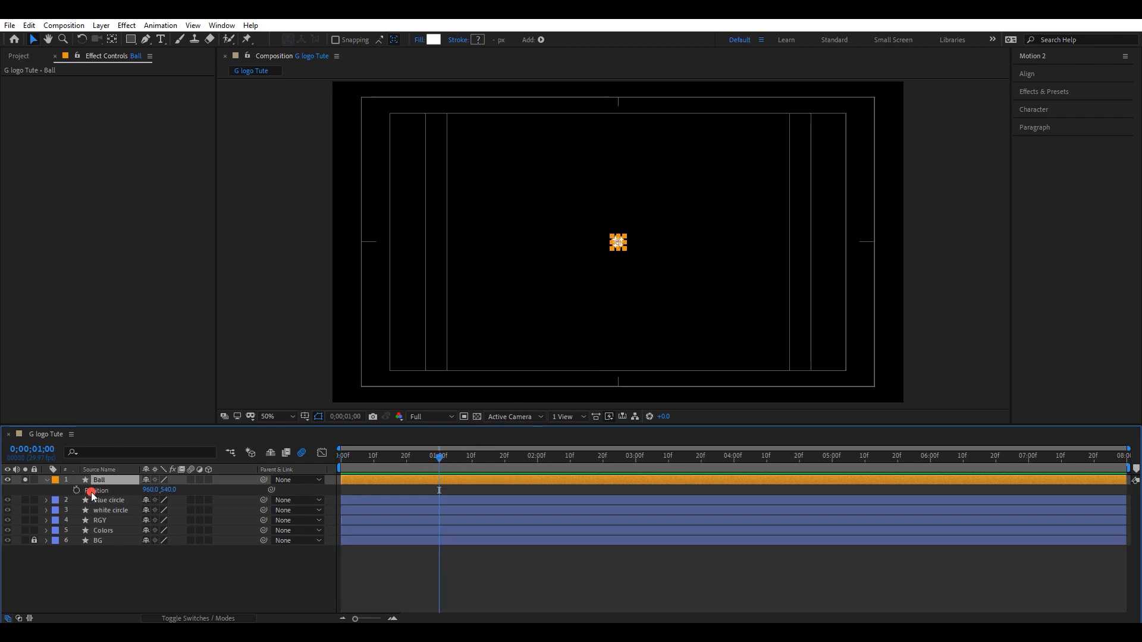
Keyframe the Ball's position centre → top (960,108) → centre and apply Easy Ease
click(550, 460)
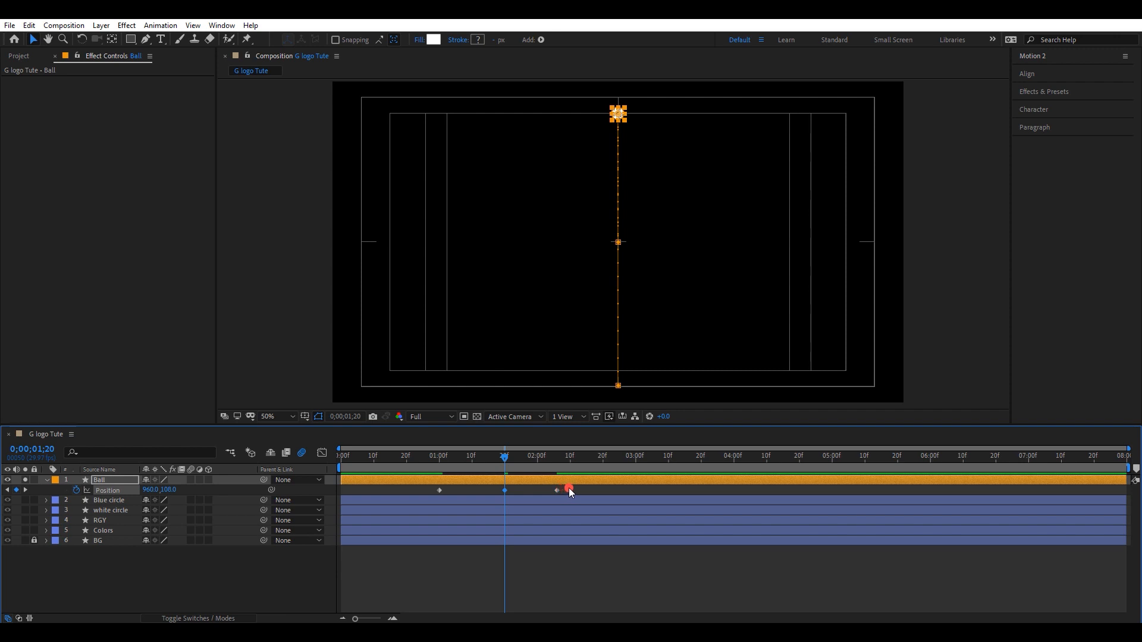
key(f9)
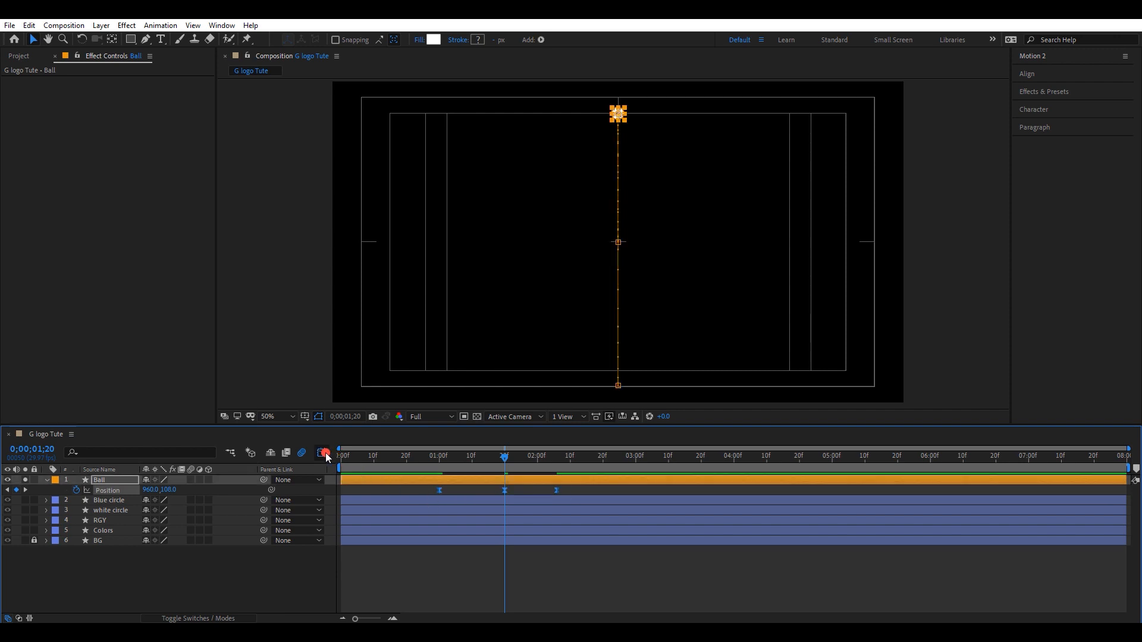
click(322, 452)
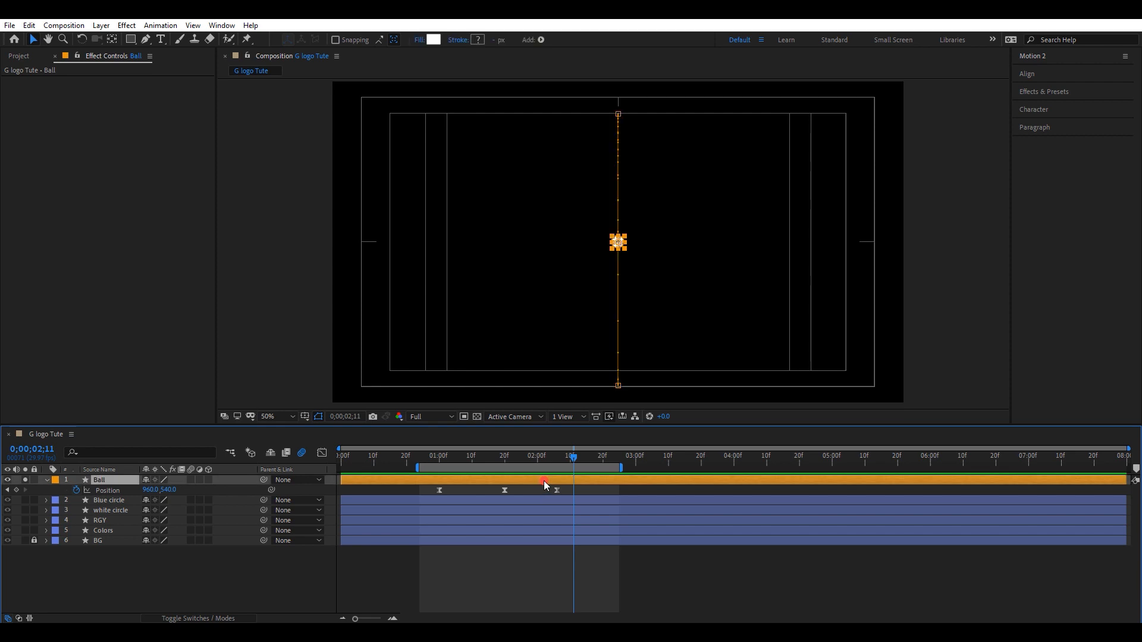
Find the Echo effect and apply it to the Ball layer for a seven-echo trail
click(1044, 91)
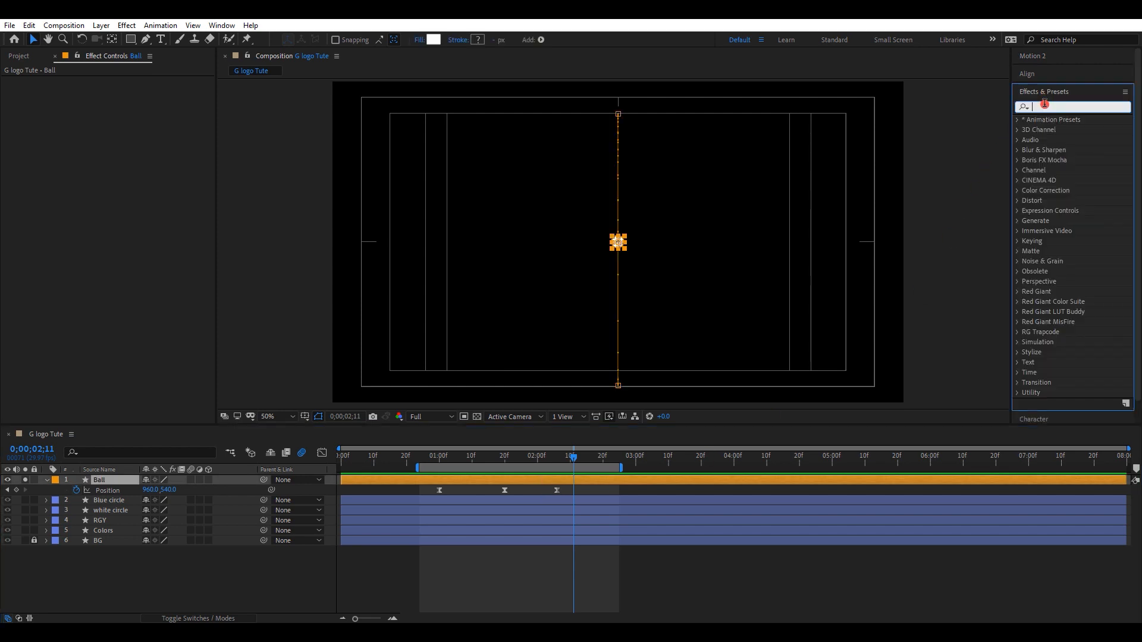
text(echo)
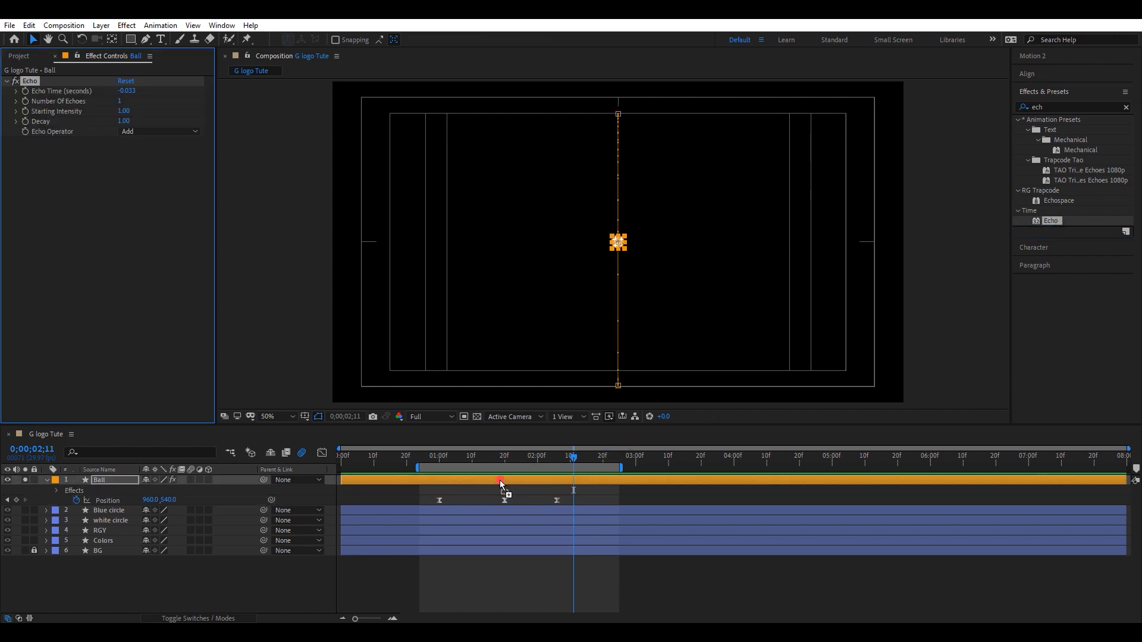
click(131, 90)
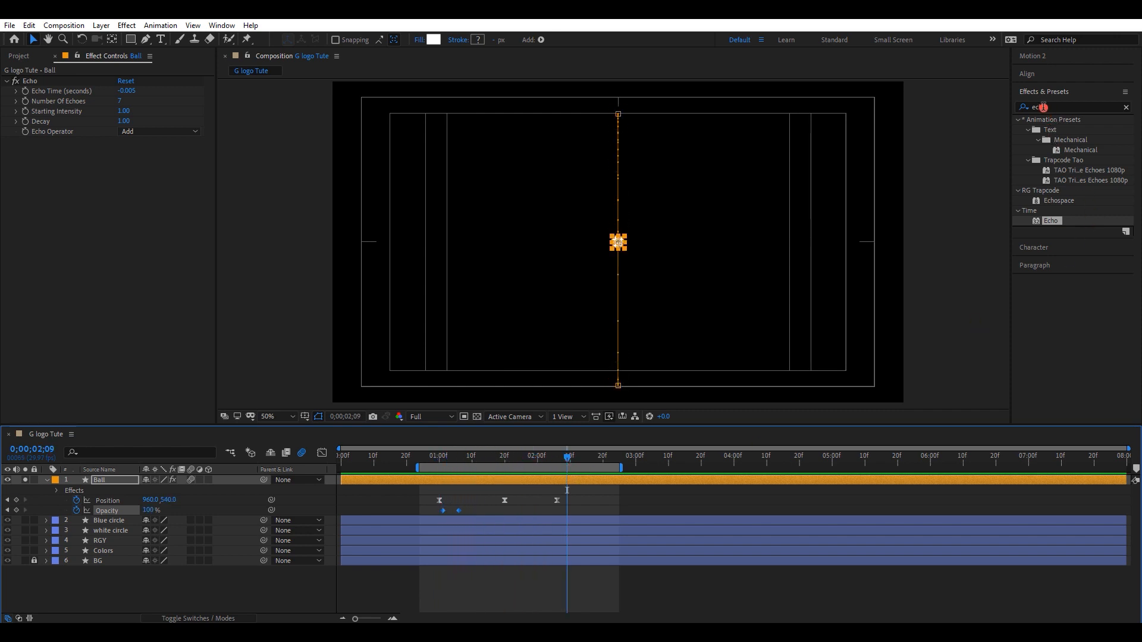
Apply a Fill effect to the Ball to colour it red
text(fill)
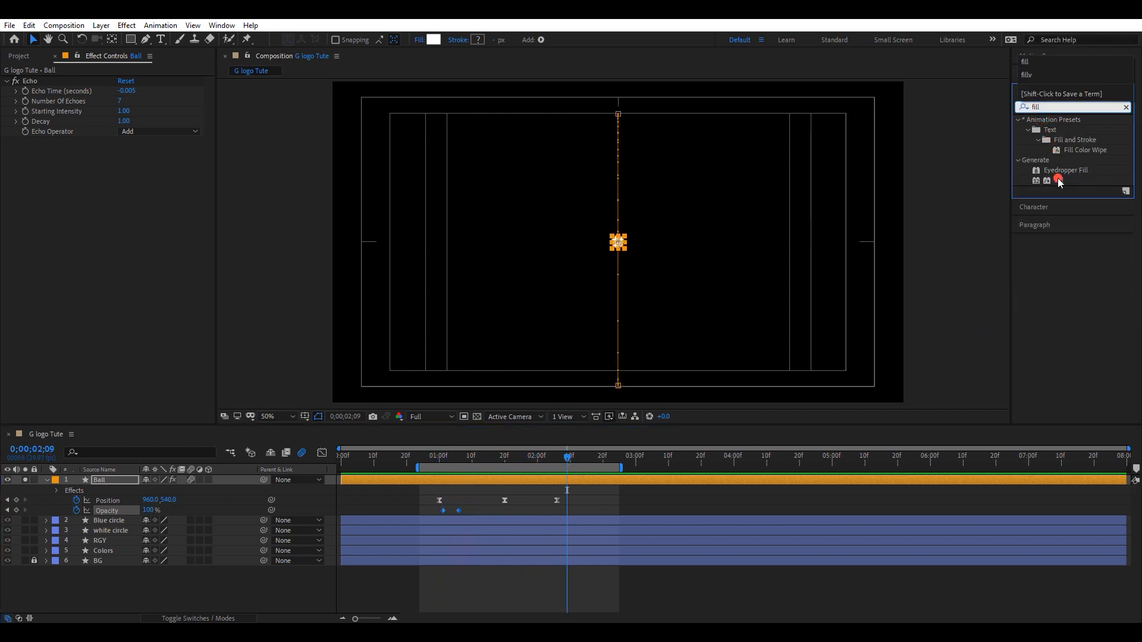
double_click(1060, 180)
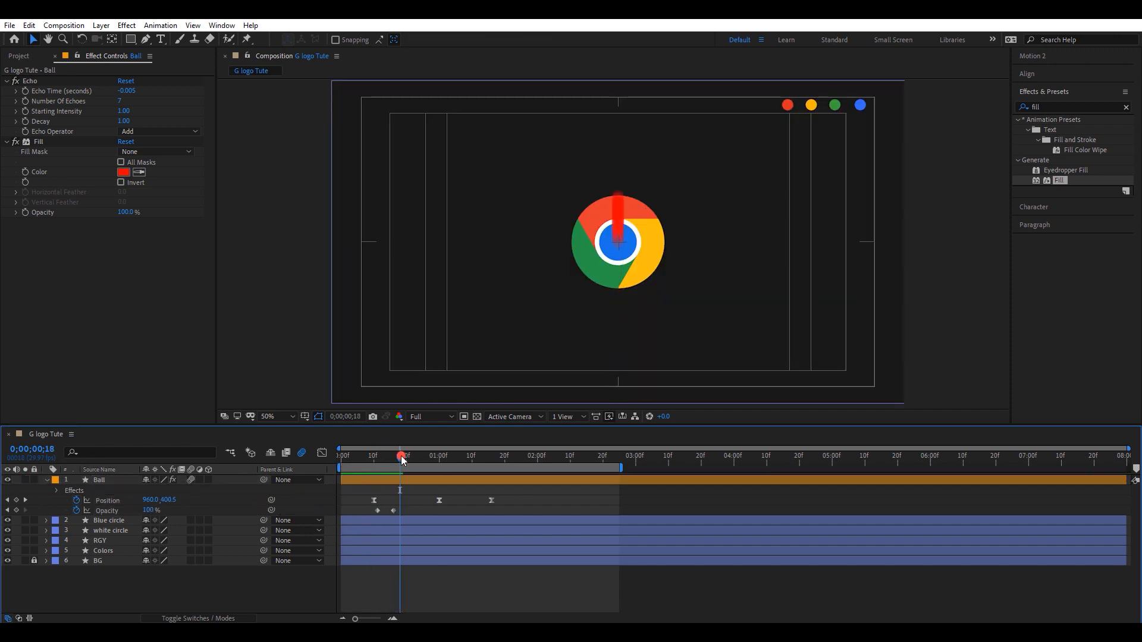
Duplicate the Ball into staggered copies and sample the yellow dot's colour for Ball 2
key(ctrl+shift+d)
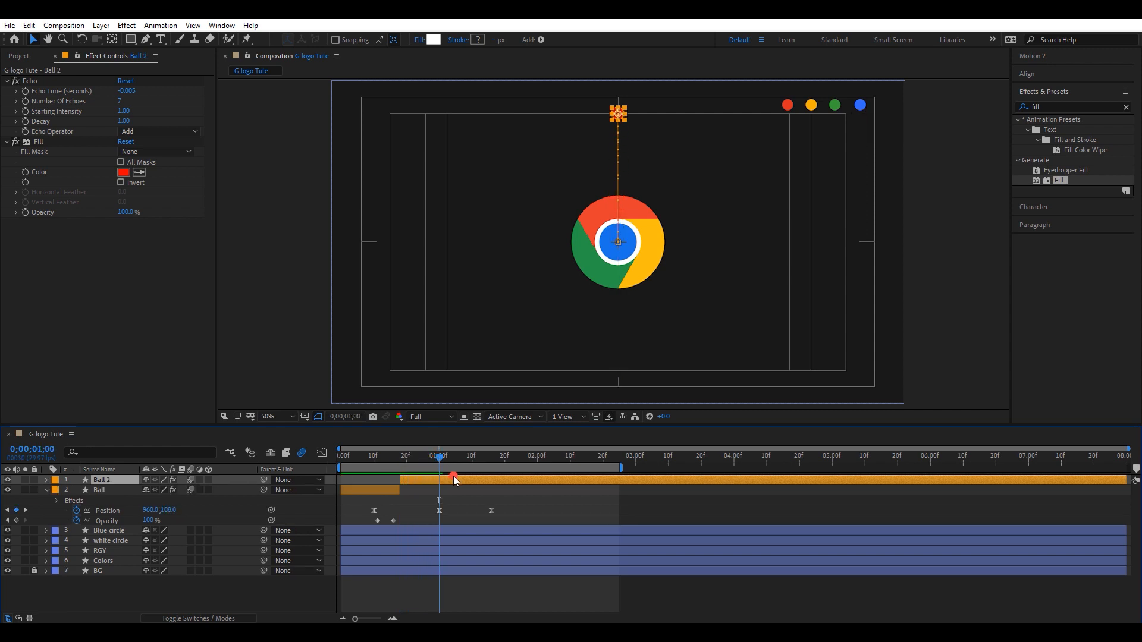
key(ctrl+shift+d)
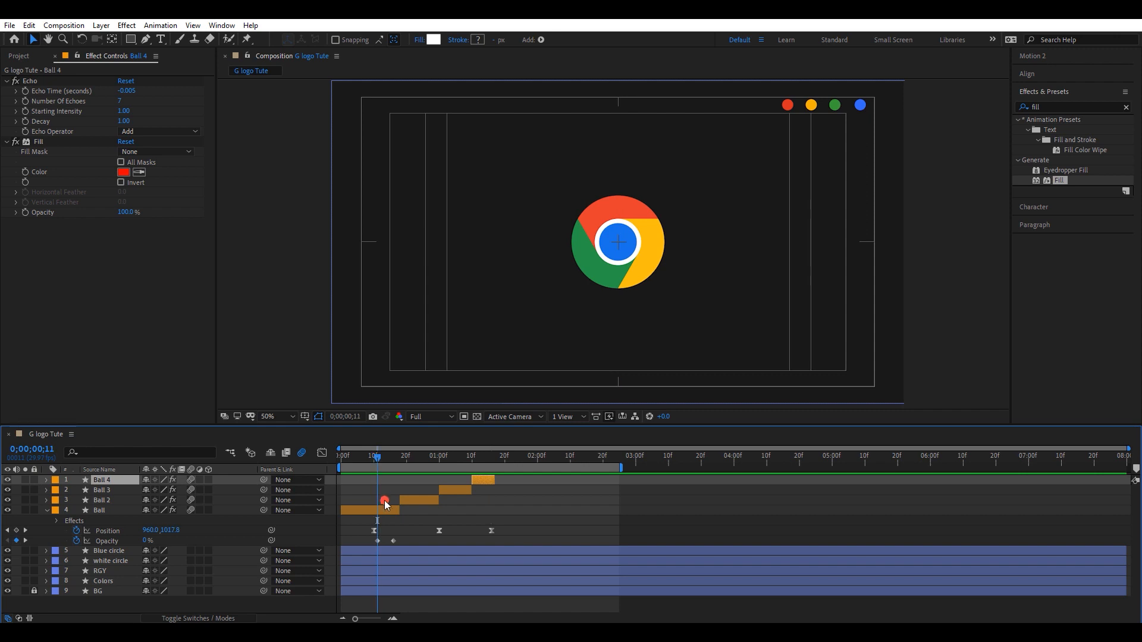
click(99, 511)
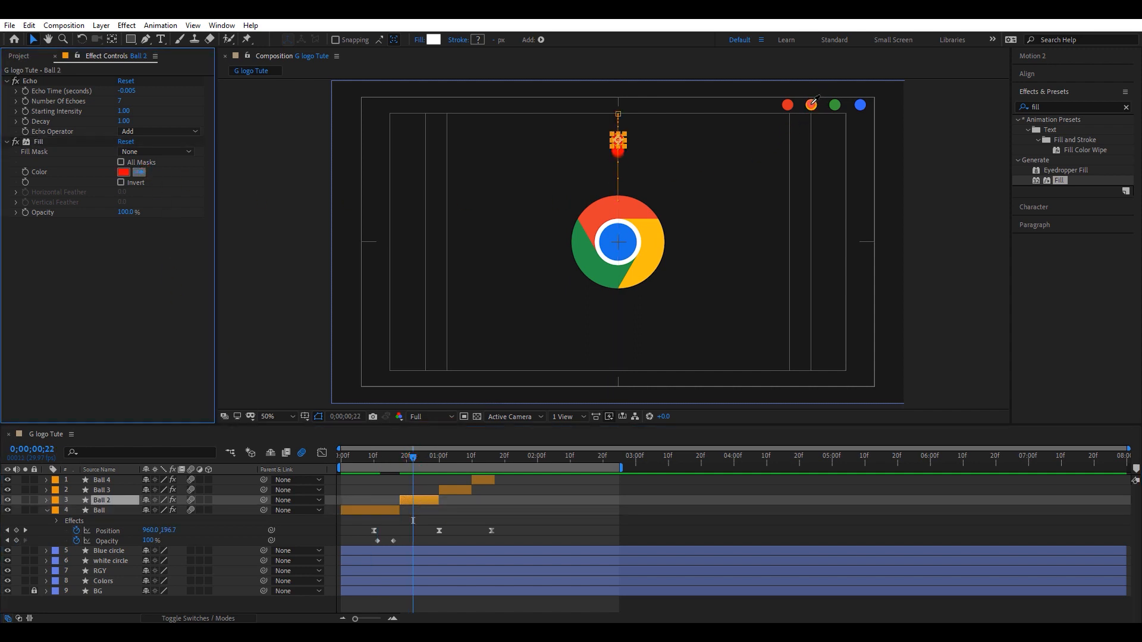
drag(411, 455, 453, 456)
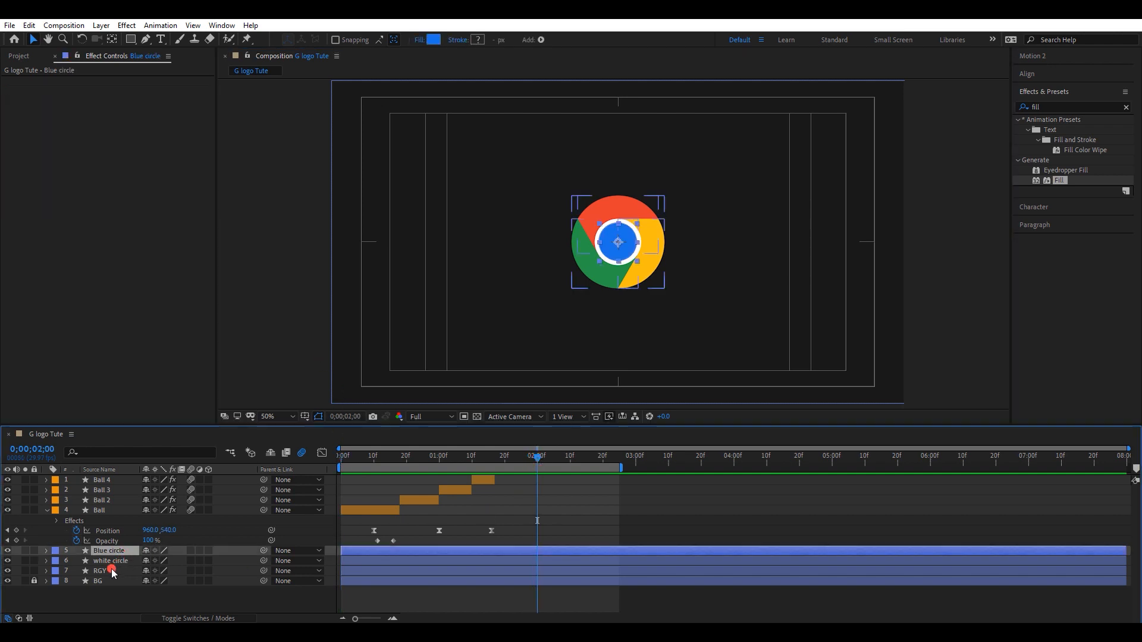
Keyframe Scale 0→100% on the blue and white circles from 2:00 with Easy Ease
click(100, 570)
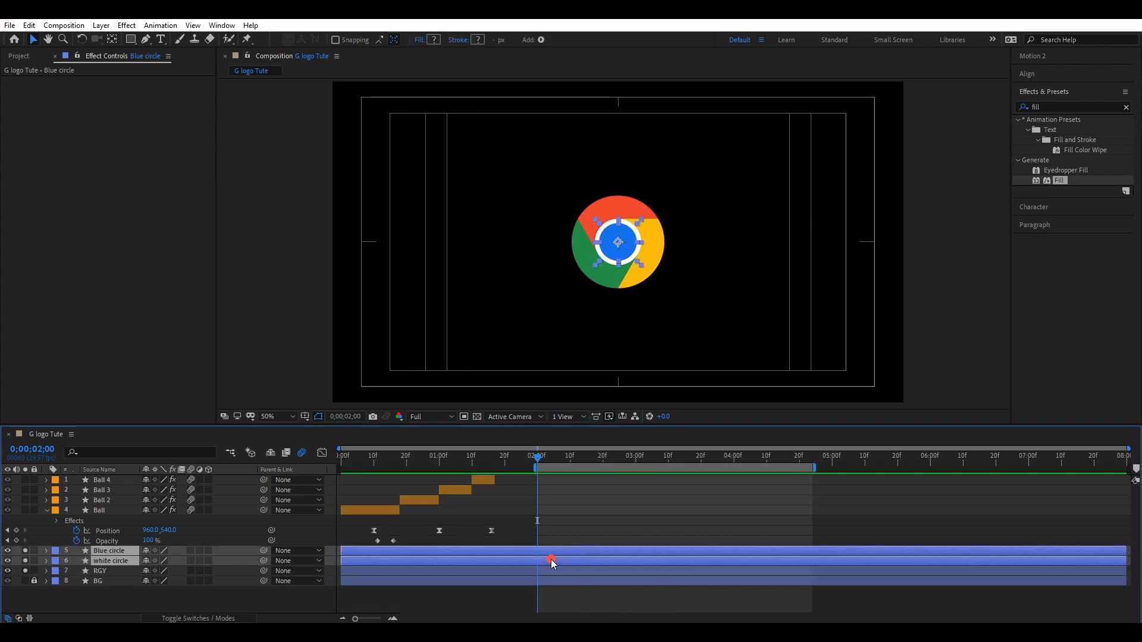
key(s)
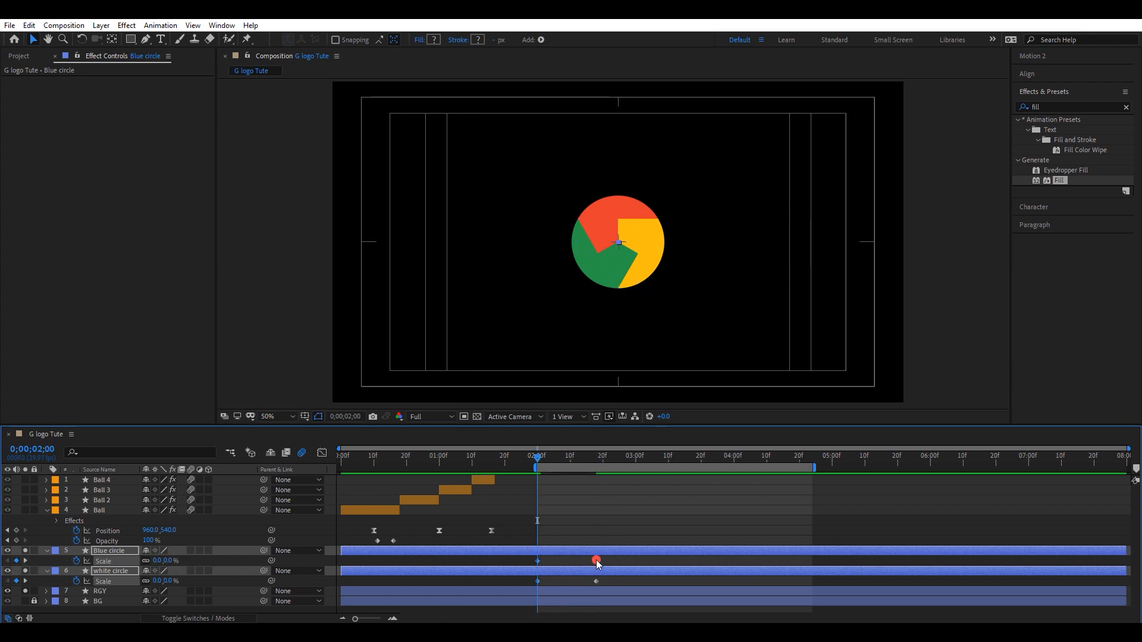
key(f9)
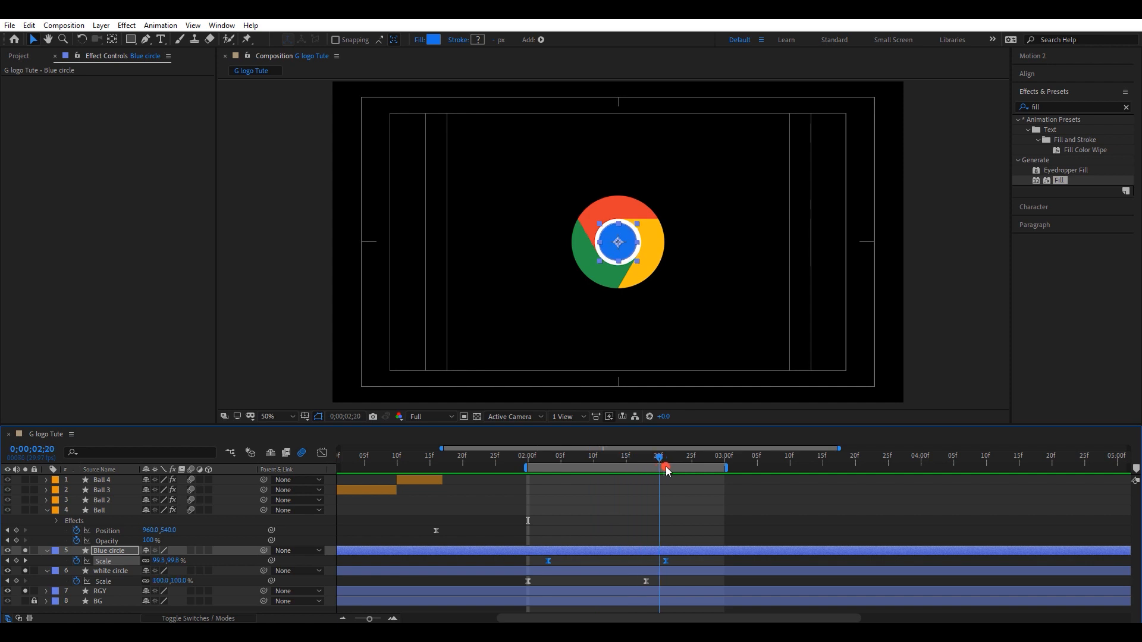
drag(663, 466, 528, 465)
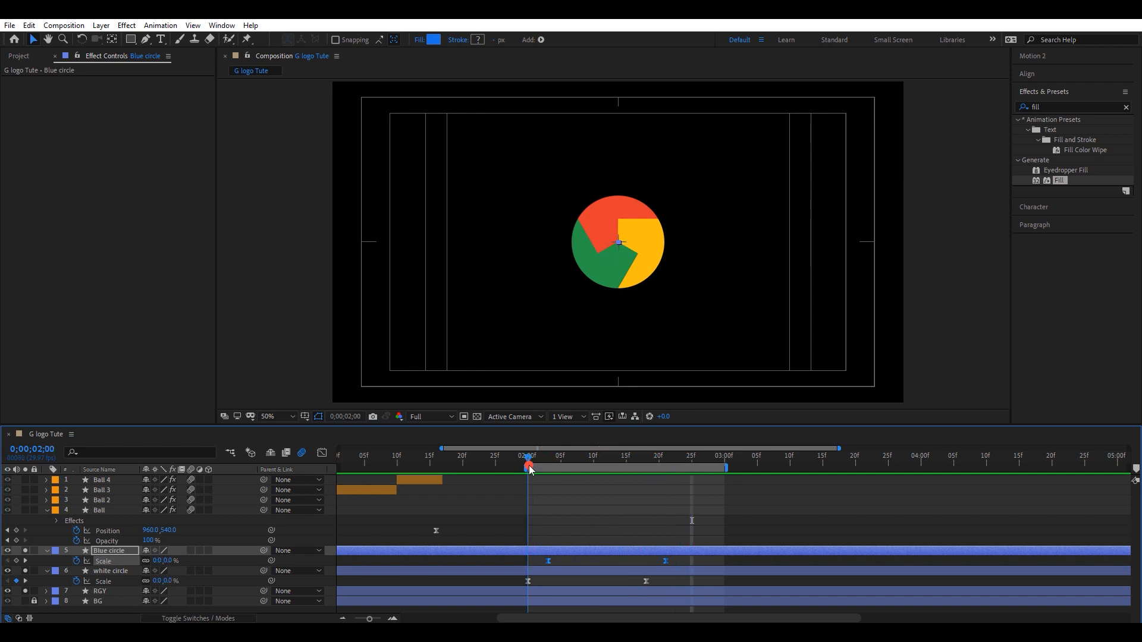
Ease the RGY ring's scale and rotation grow-in and delay its start a few frames past 2:00
click(100, 591)
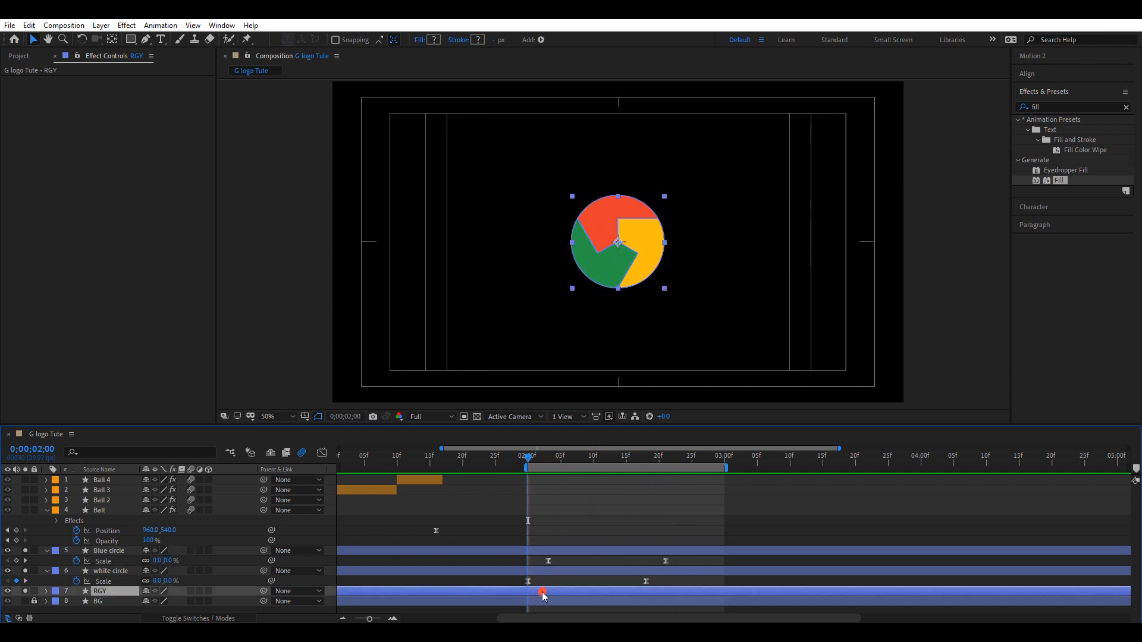
click(45, 591)
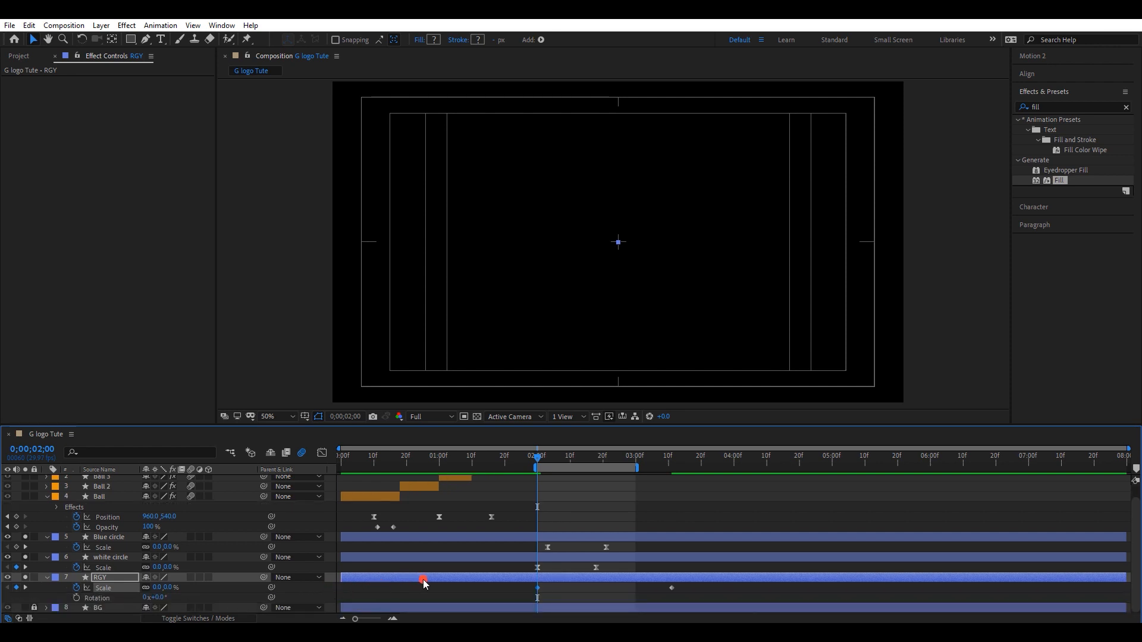
click(18, 56)
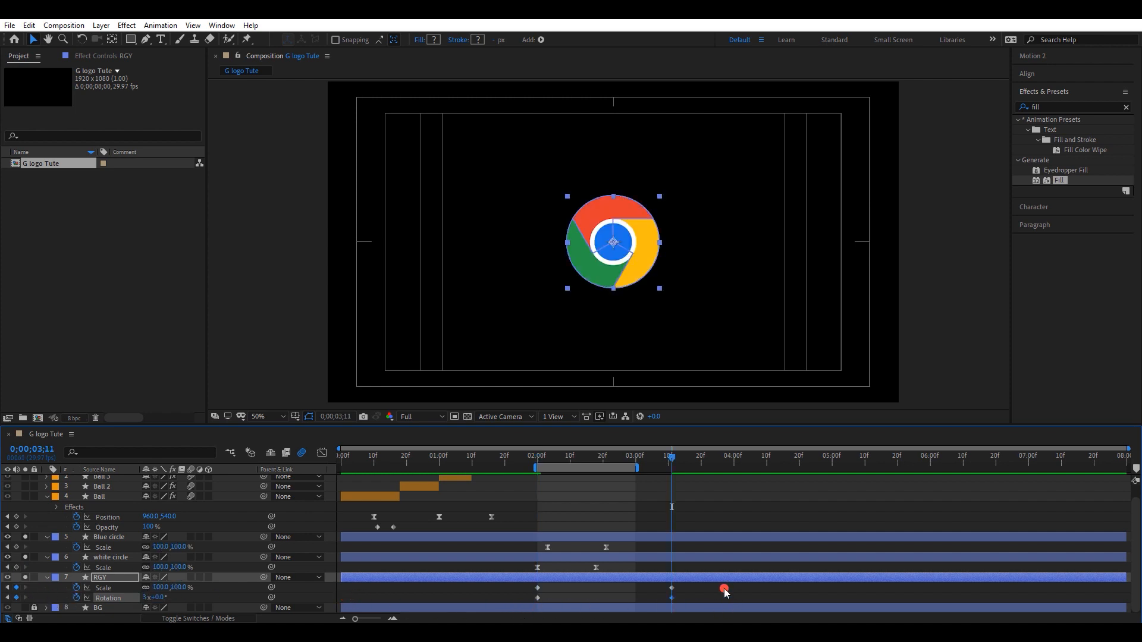
key(F9)
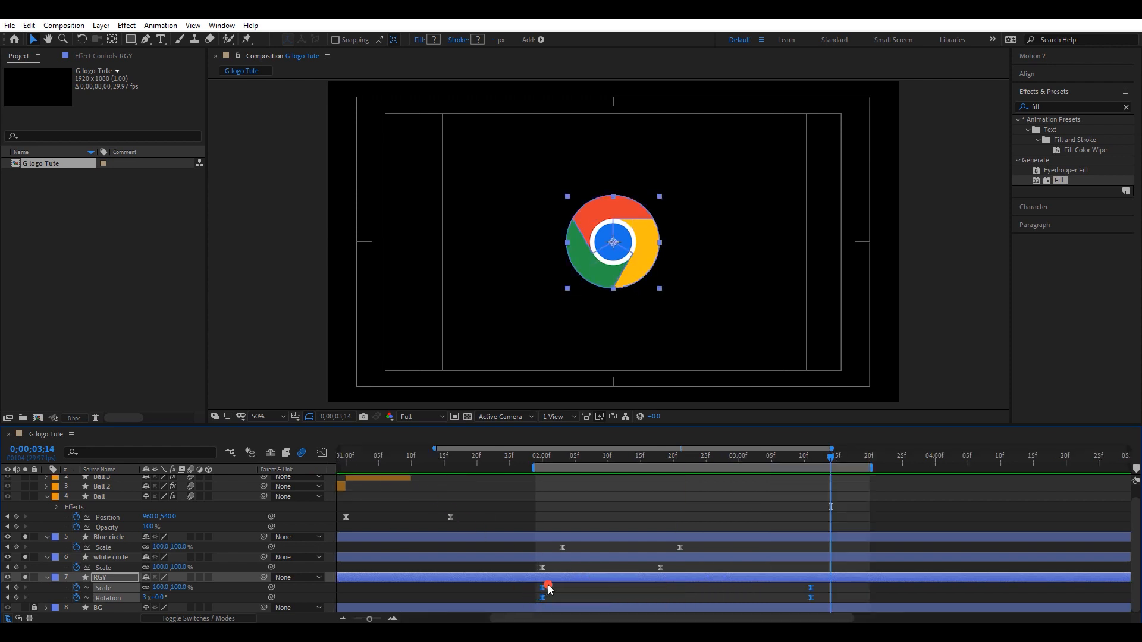
drag(547, 587, 563, 586)
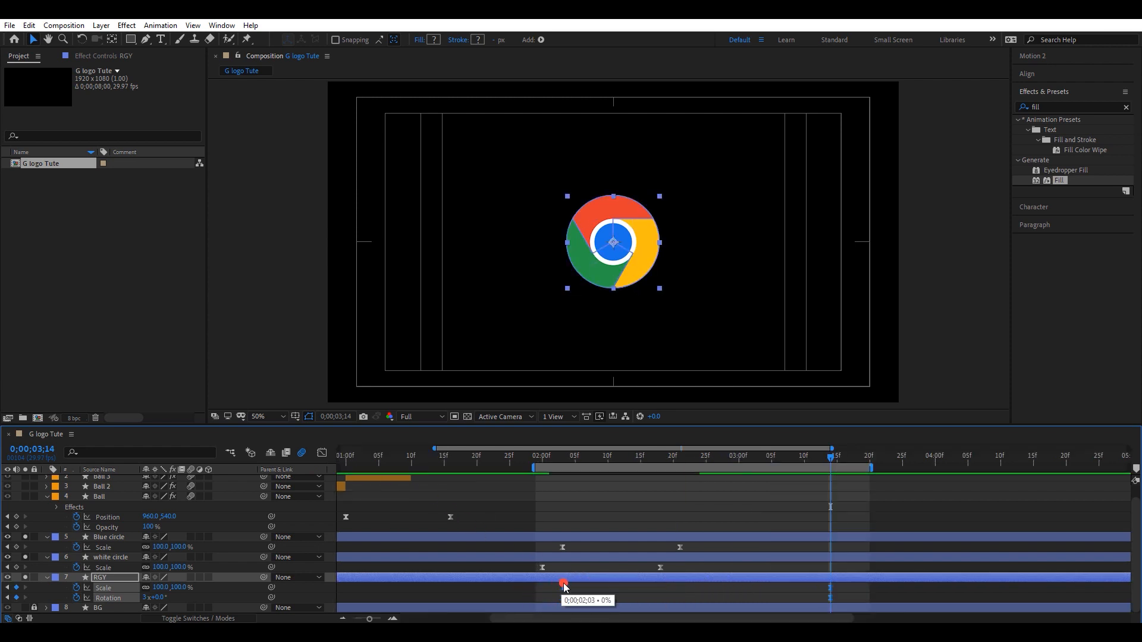